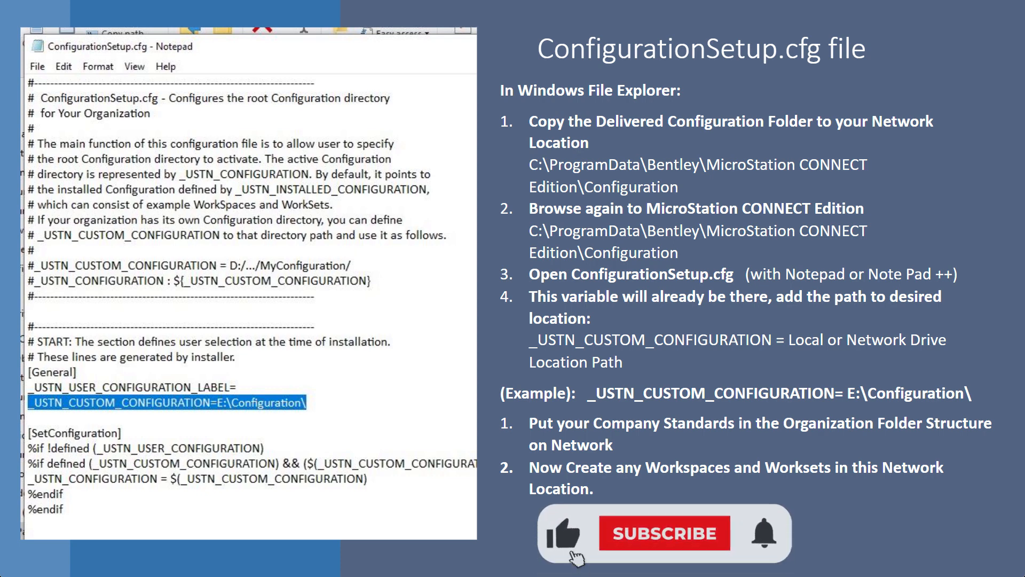
- Advance the slideshow to the 'New in CONNECT U17 Manage Configuration Button' slide
click(664, 532)
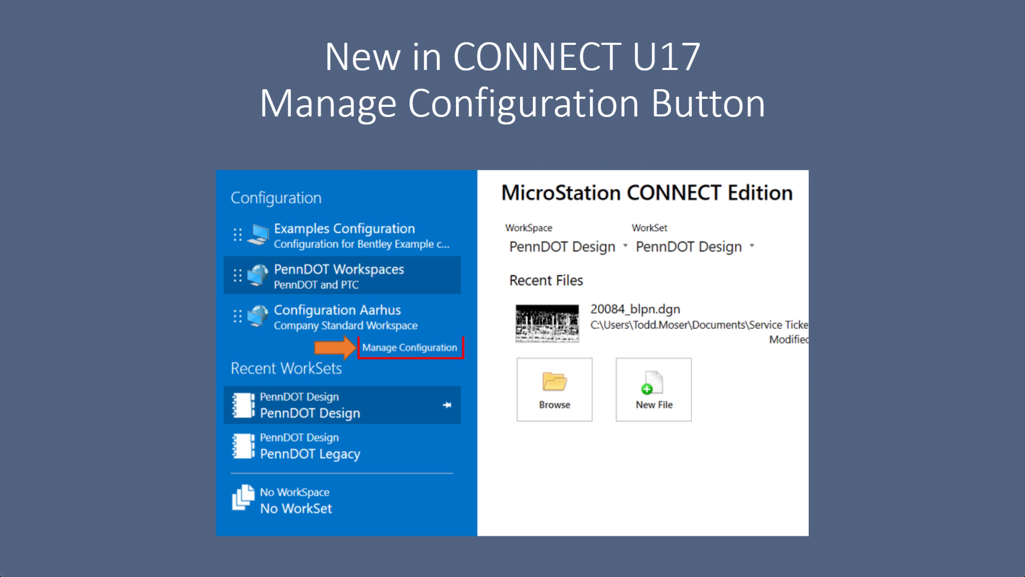
- Advance to the 'Manage Configuration Dialog' slide listing configurations and their folders
click(410, 347)
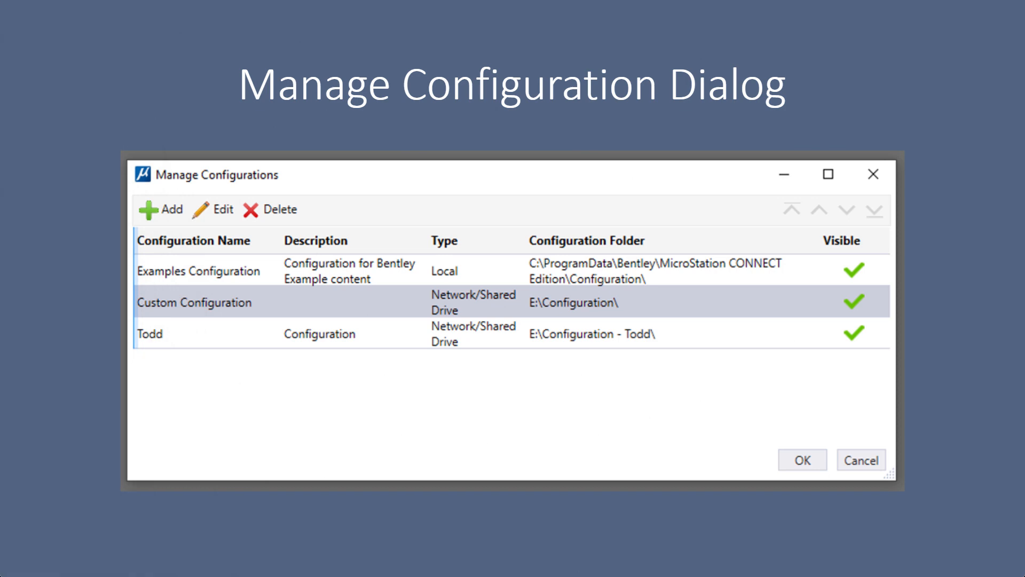
- Advance to the embedded MicroStation demo showing Custom Configuration and the PA Turnpike WorkSpace
click(161, 209)
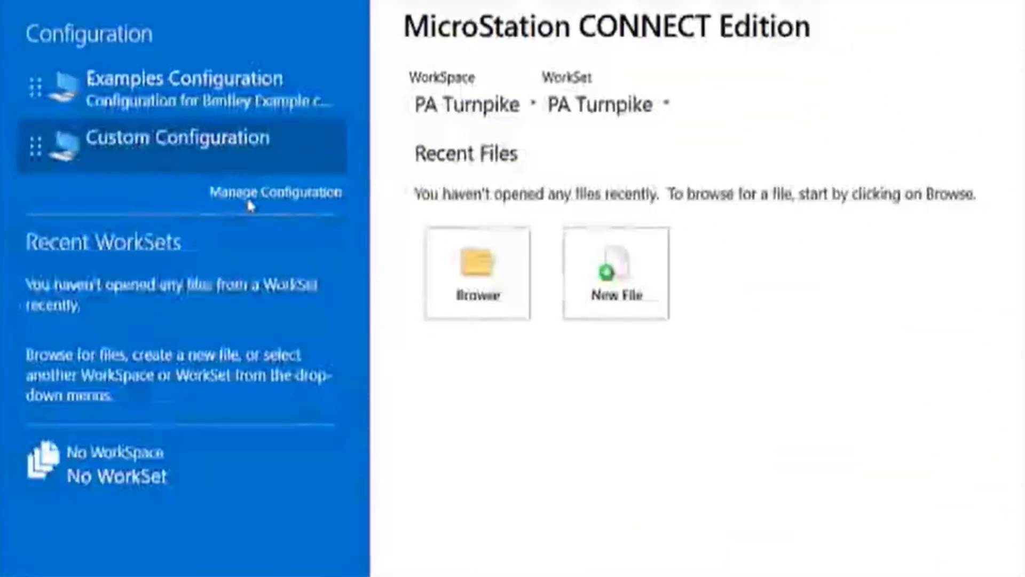
- Edit Custom Configuration into 'Configuration PennDot' (PennDot and PTC) on a network/shared drive
click(273, 192)
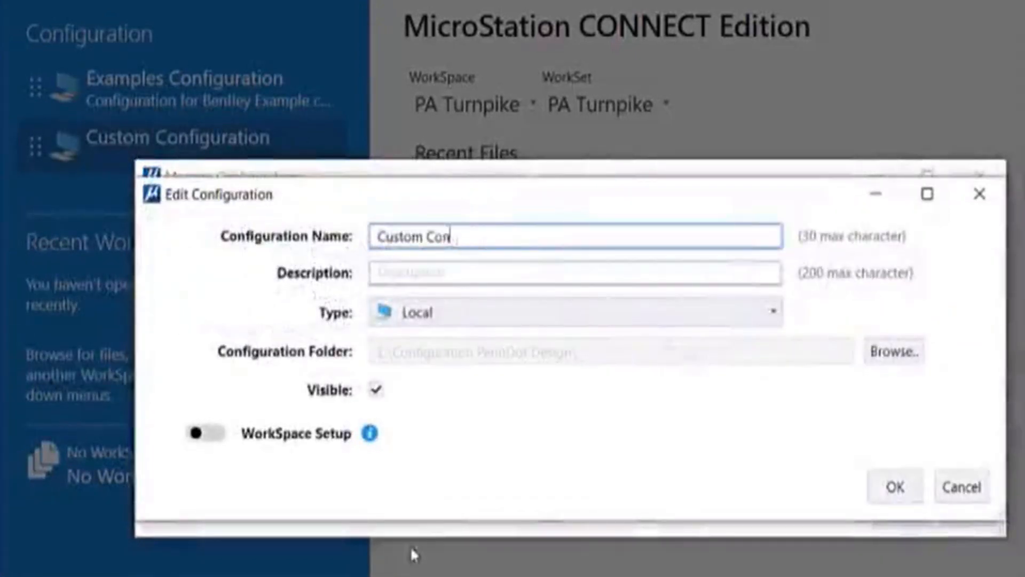
click(773, 311)
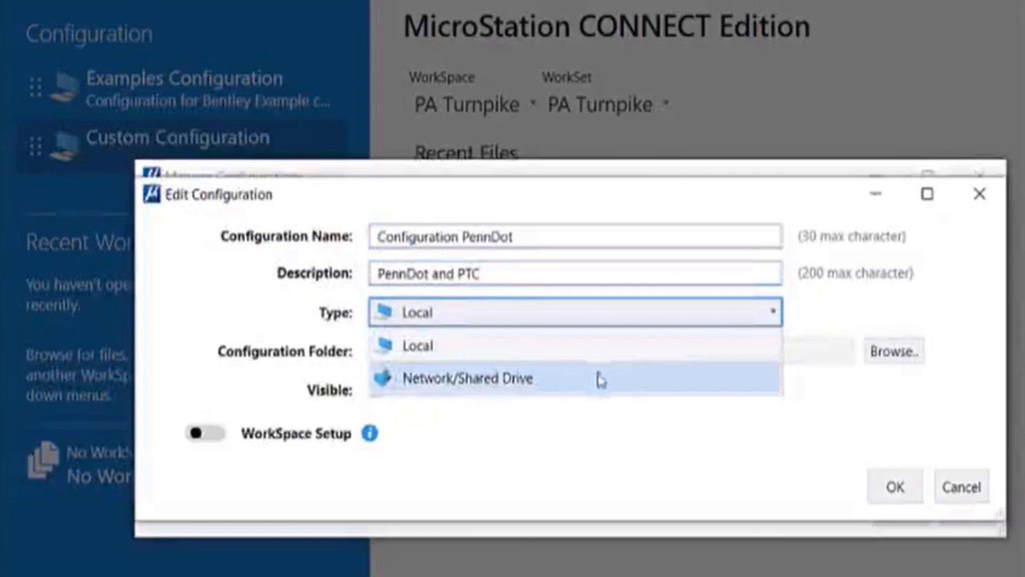
click(466, 378)
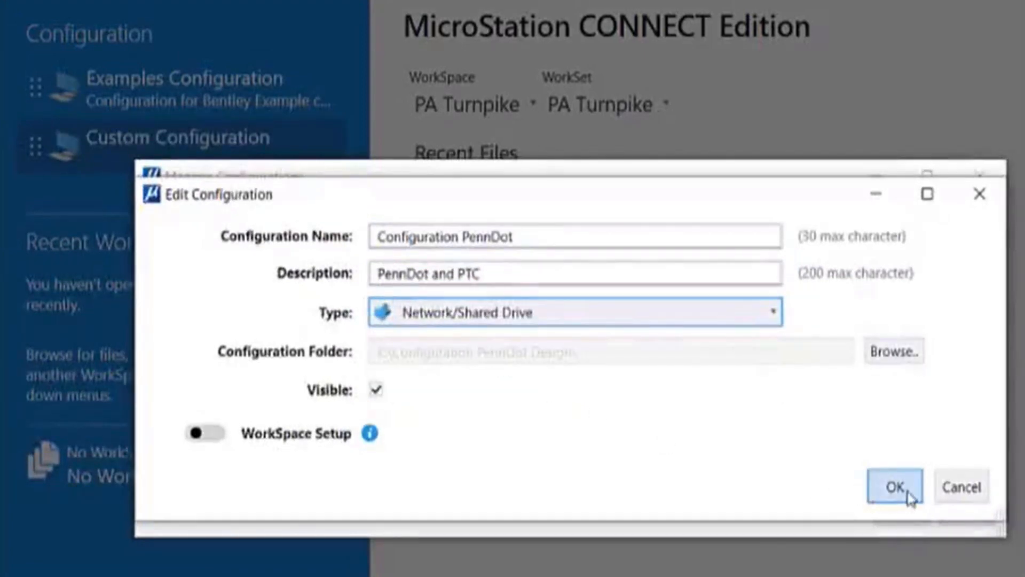
click(894, 487)
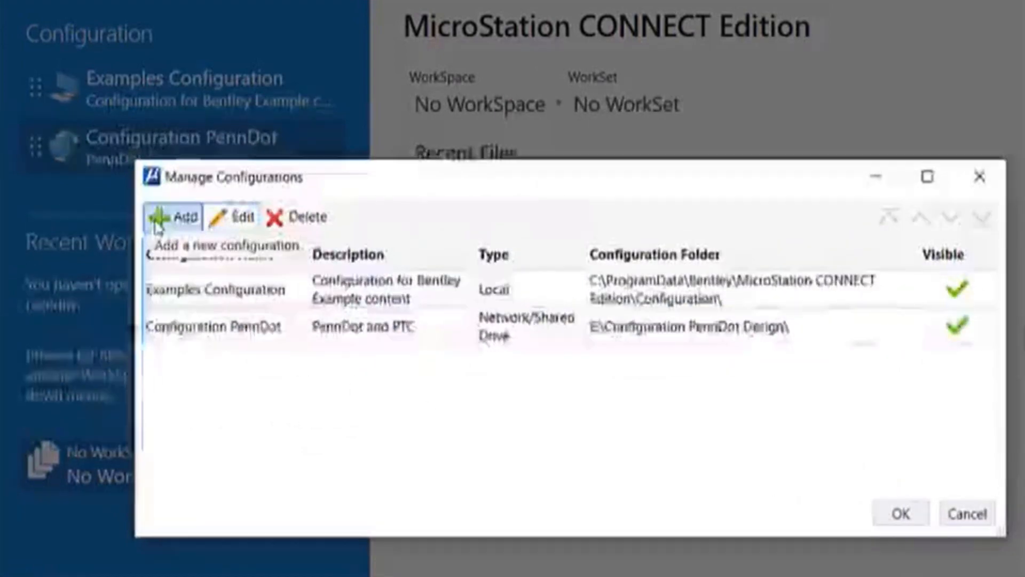
- Add a network/shared-drive configuration 'Configuration Clients' rooted in the Configuration Clients folder
click(180, 218)
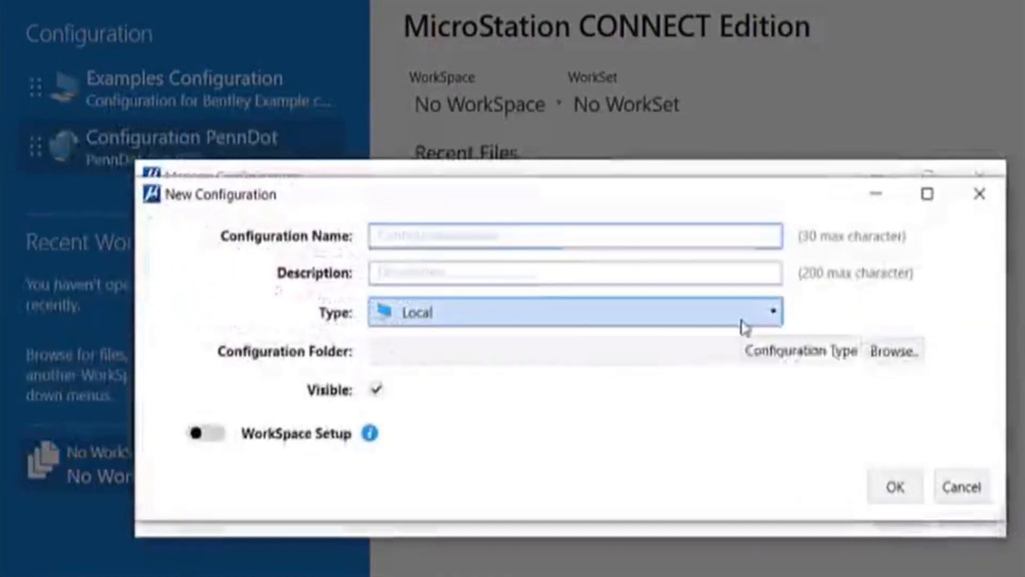
click(574, 311)
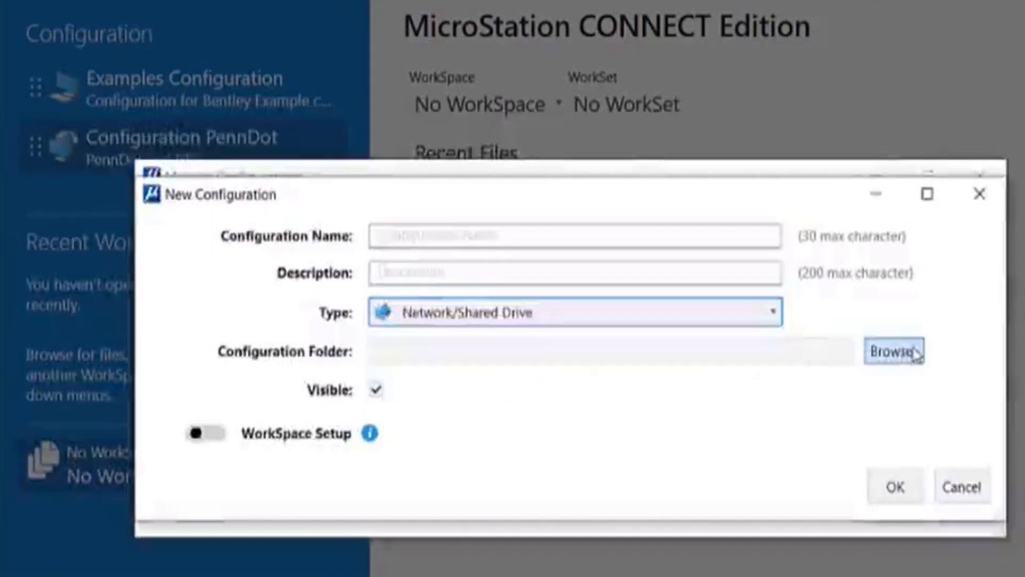
click(894, 351)
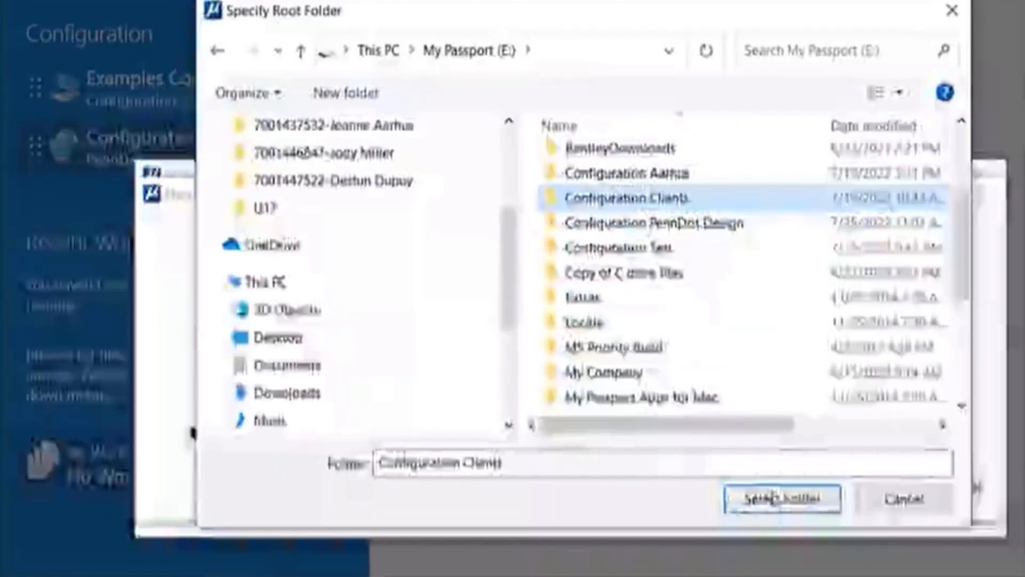
click(780, 499)
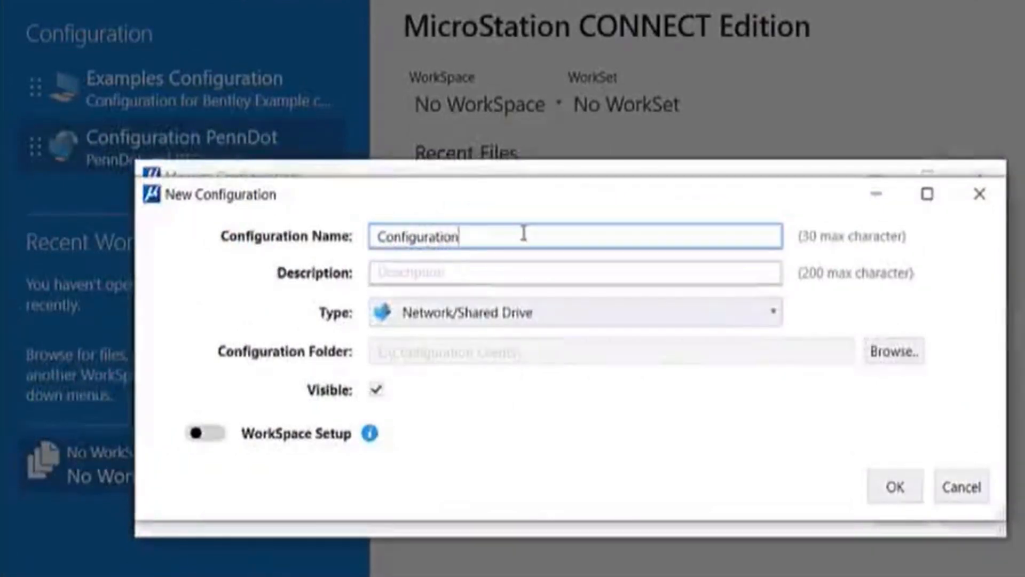
text(Client)
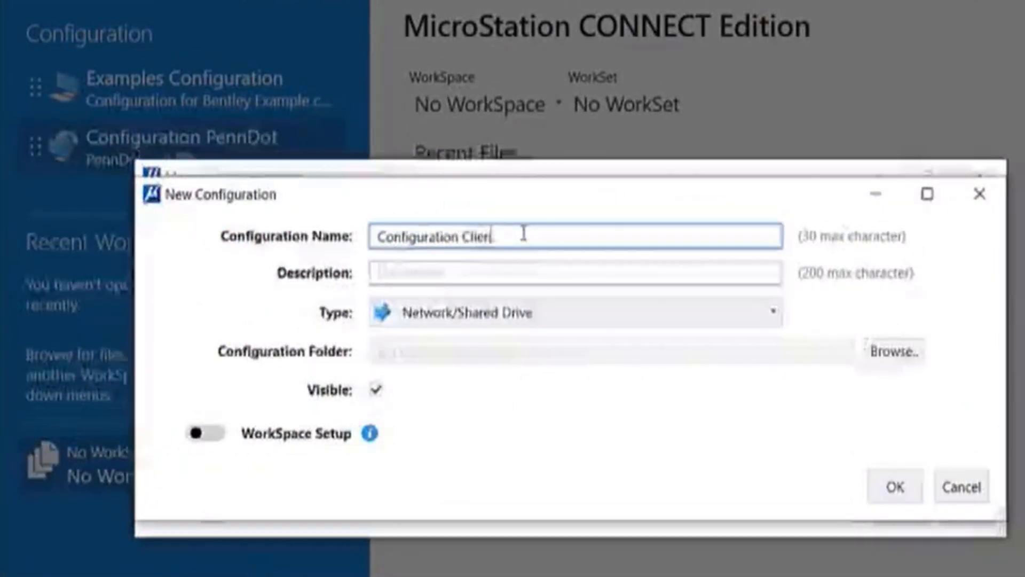
text(s)
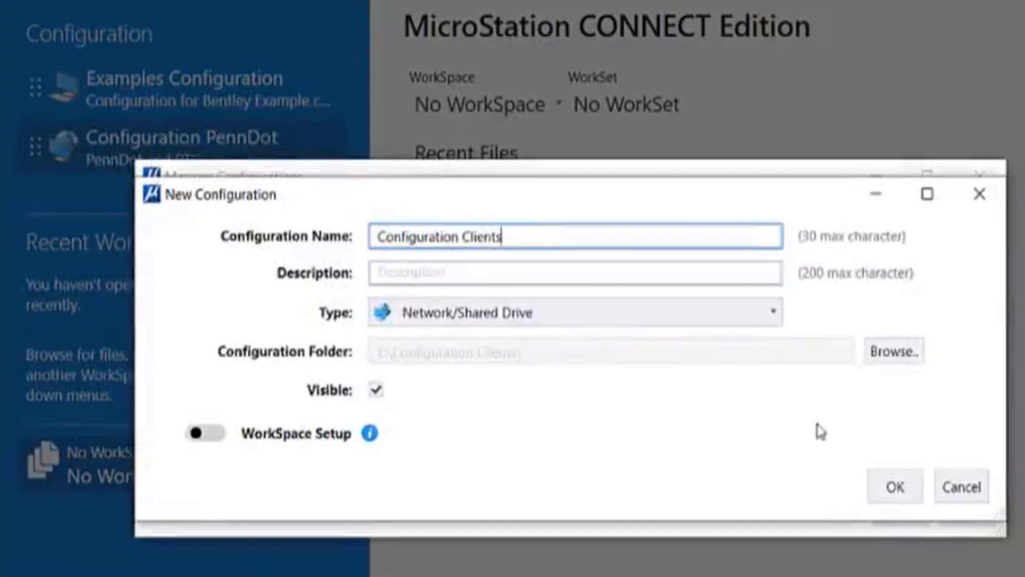
click(893, 486)
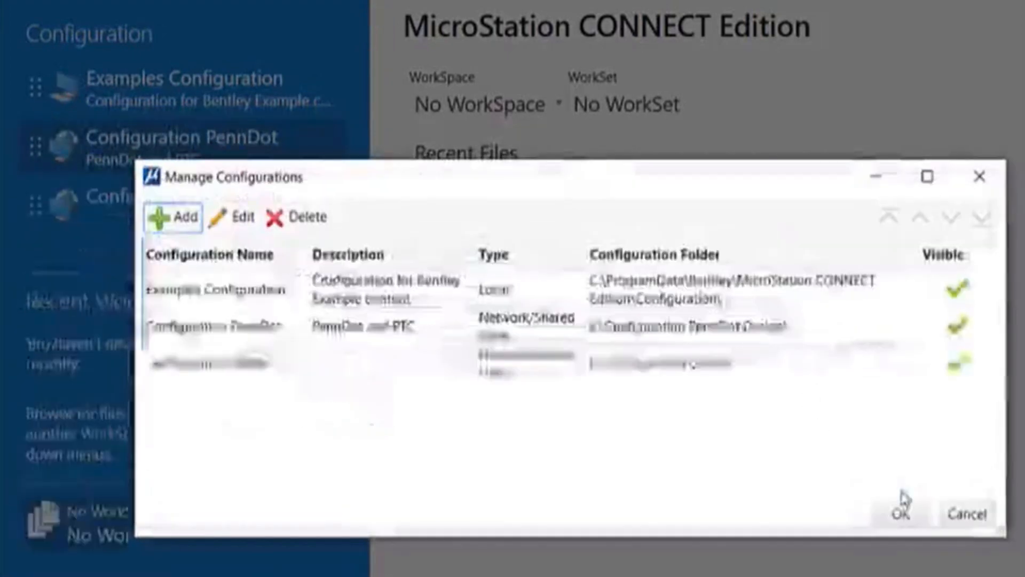
- Close Manage Configurations and select the NS_Railroad WorkSpace on the launch screen
click(901, 514)
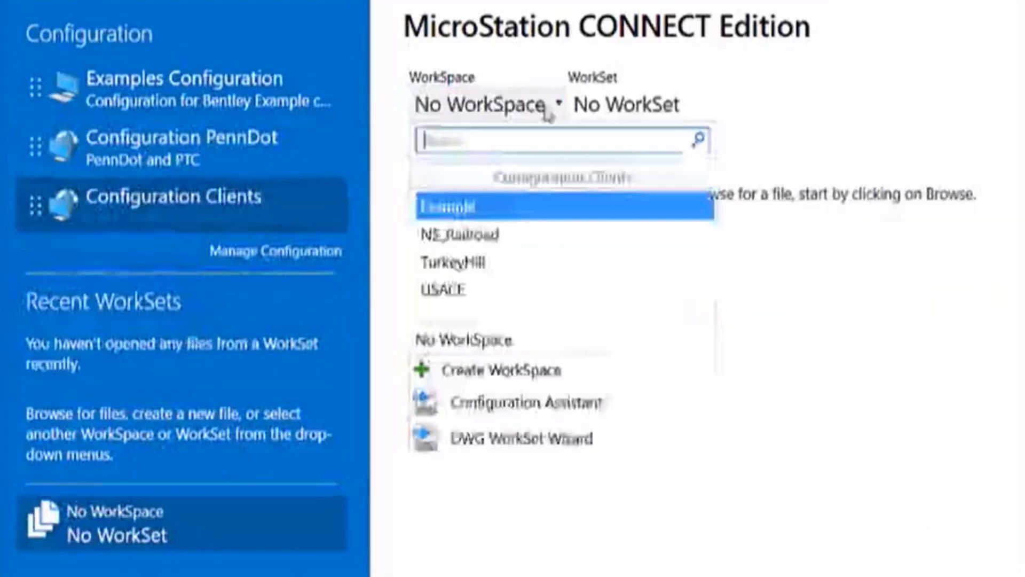
mouse_move(454, 263)
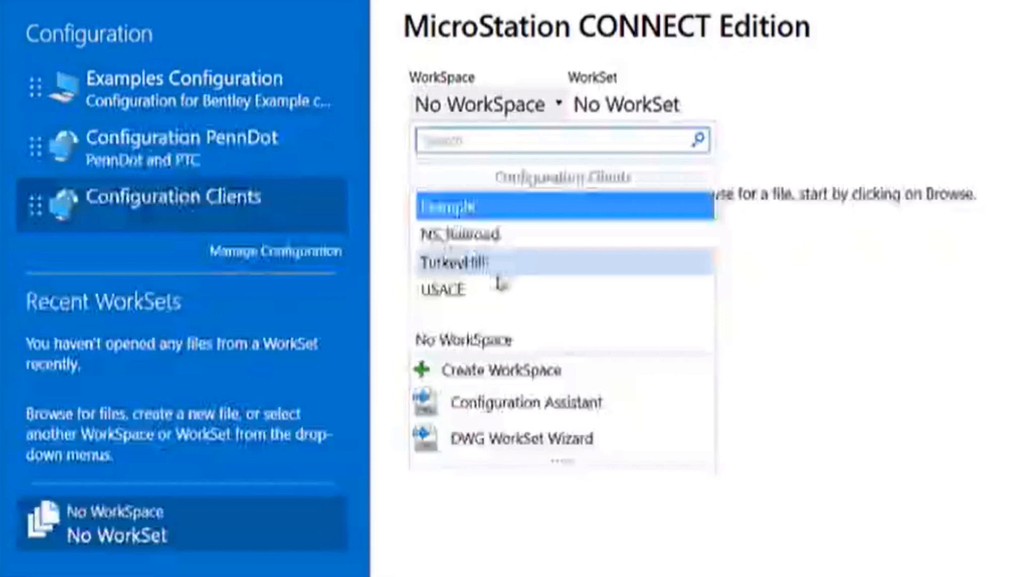
click(462, 235)
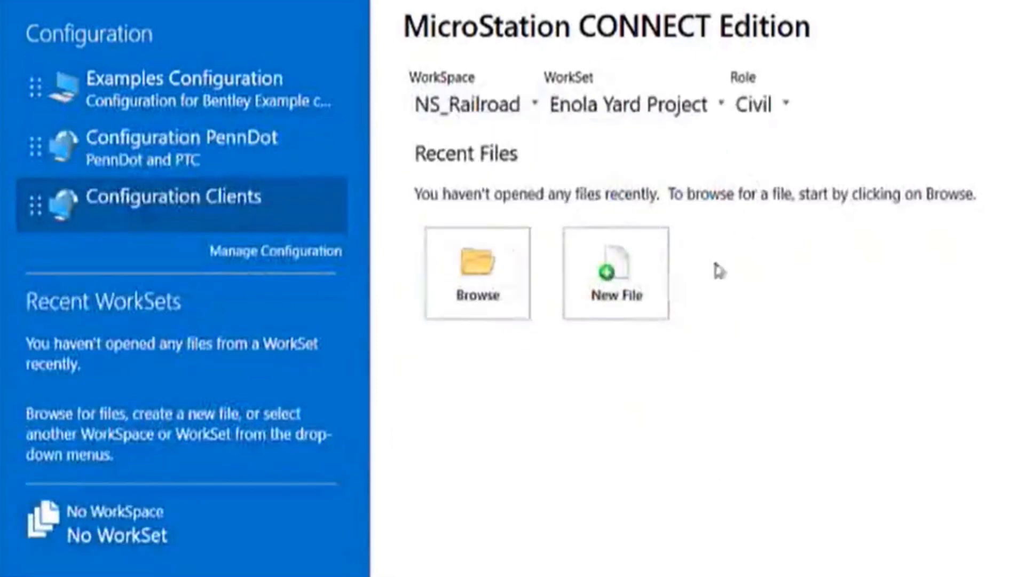